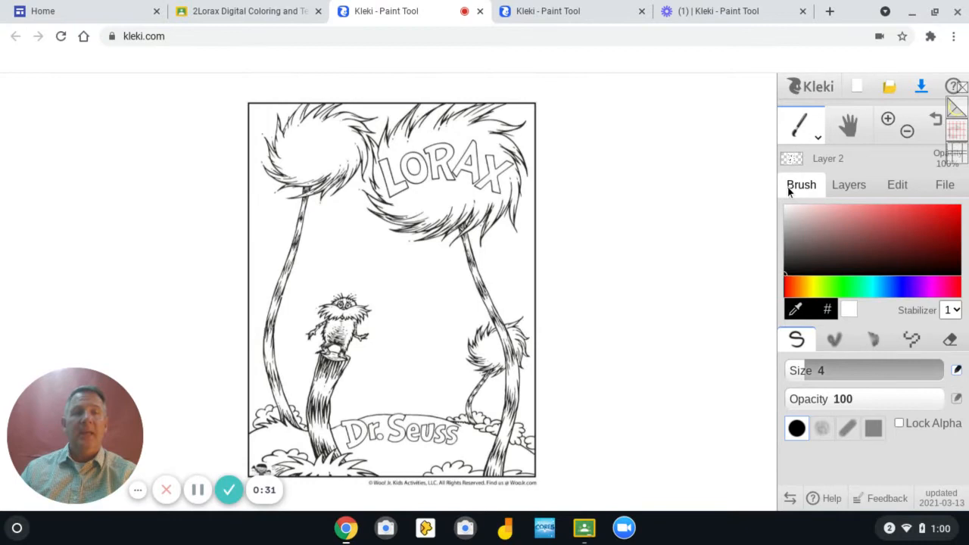
mouse_move(803, 99)
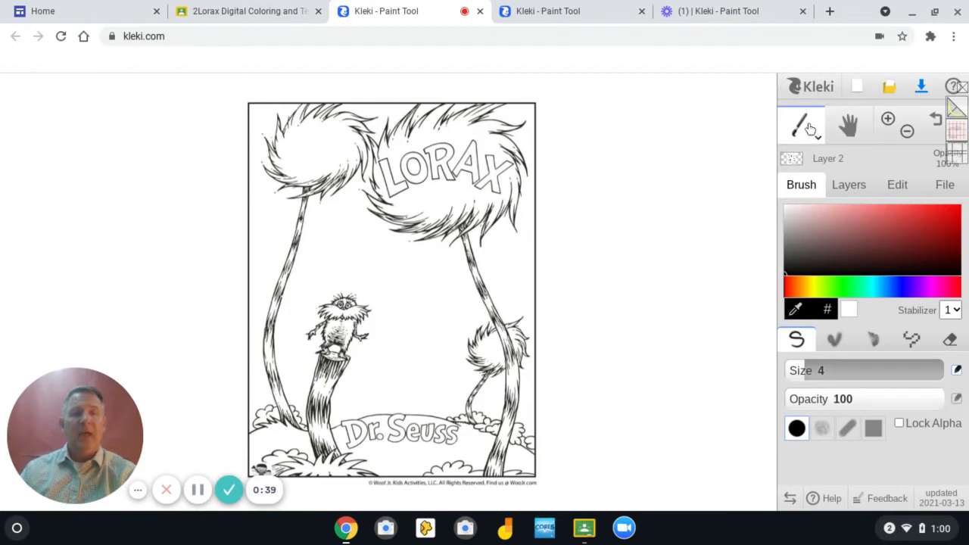
mouse_move(801, 124)
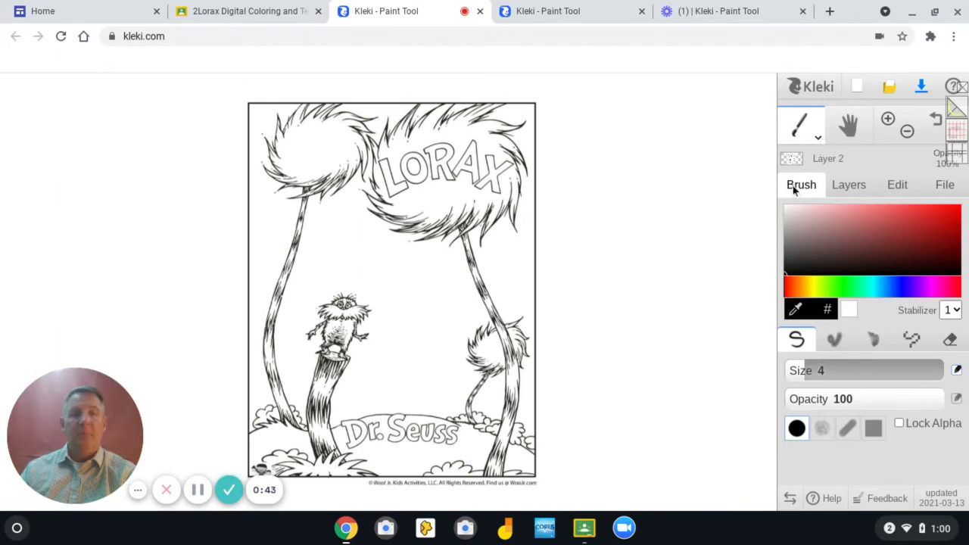
mouse_move(802, 170)
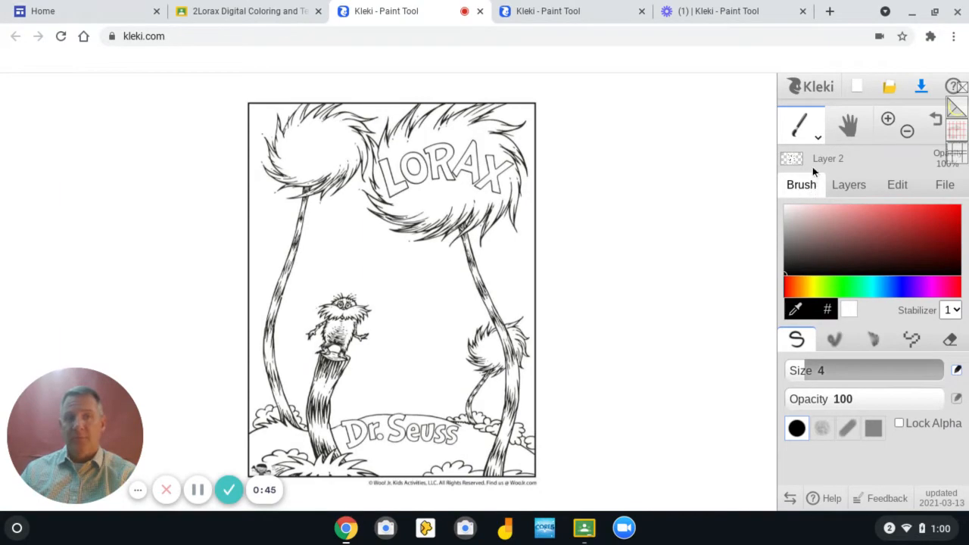
mouse_move(817, 142)
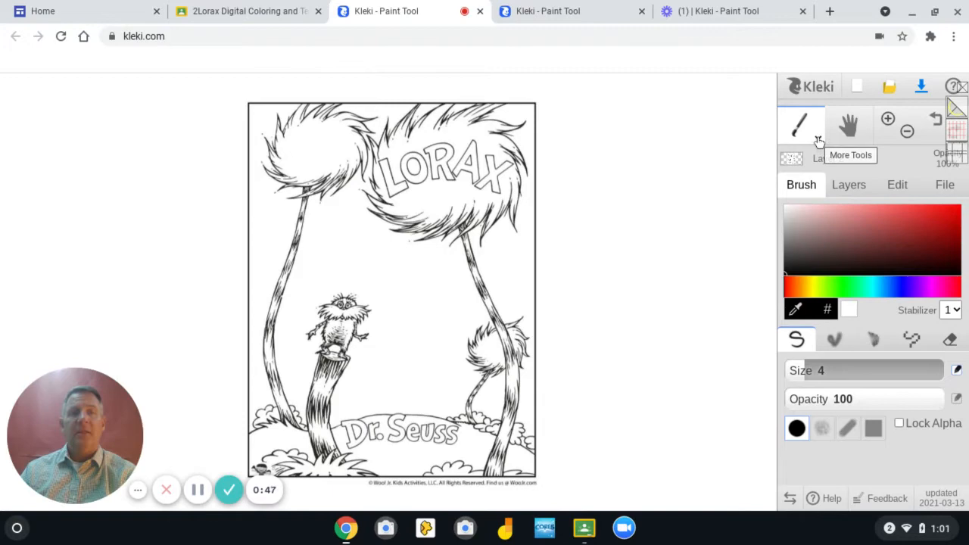
Expand the More Tools dropdown below the brush icon.
click(802, 125)
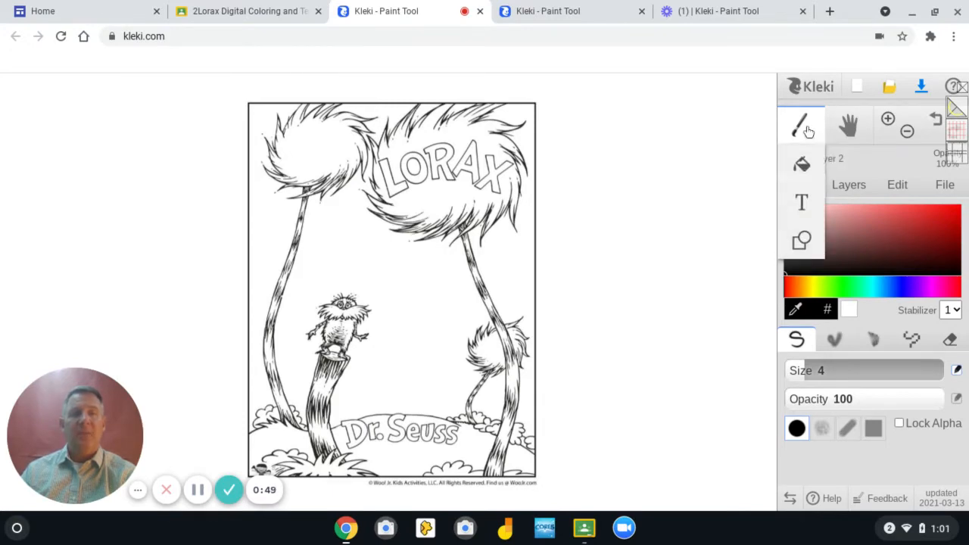
mouse_move(802, 164)
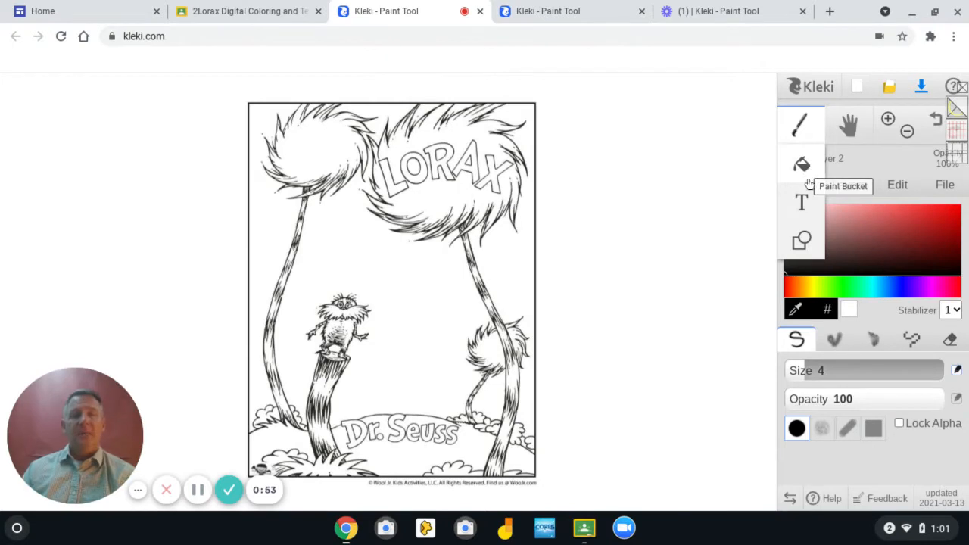
mouse_move(801, 202)
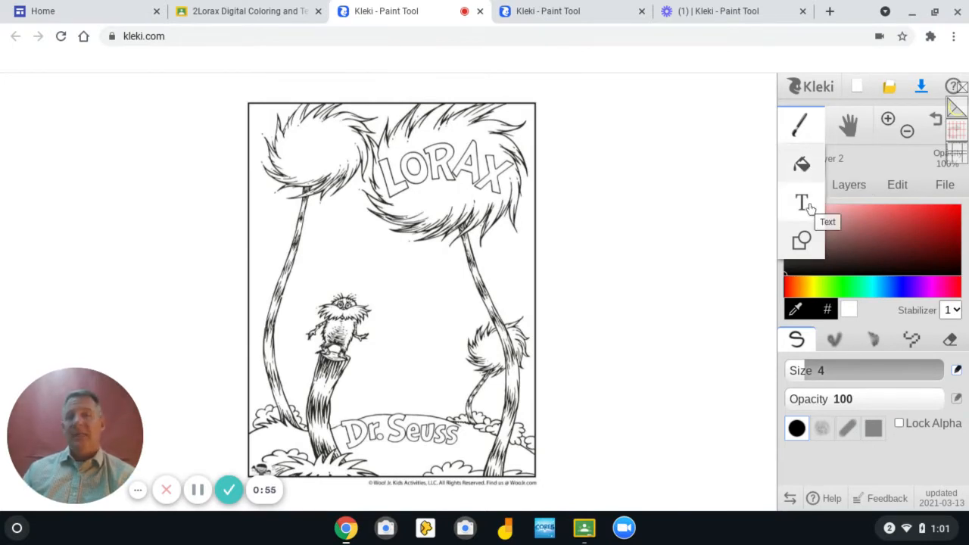
mouse_move(807, 240)
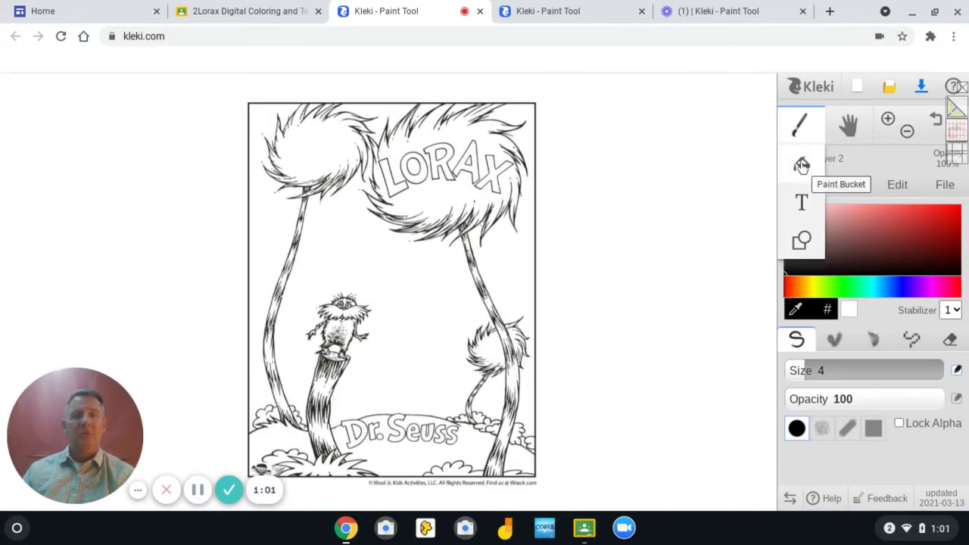
Select the Paint Bucket tool from the More Tools list.
click(801, 165)
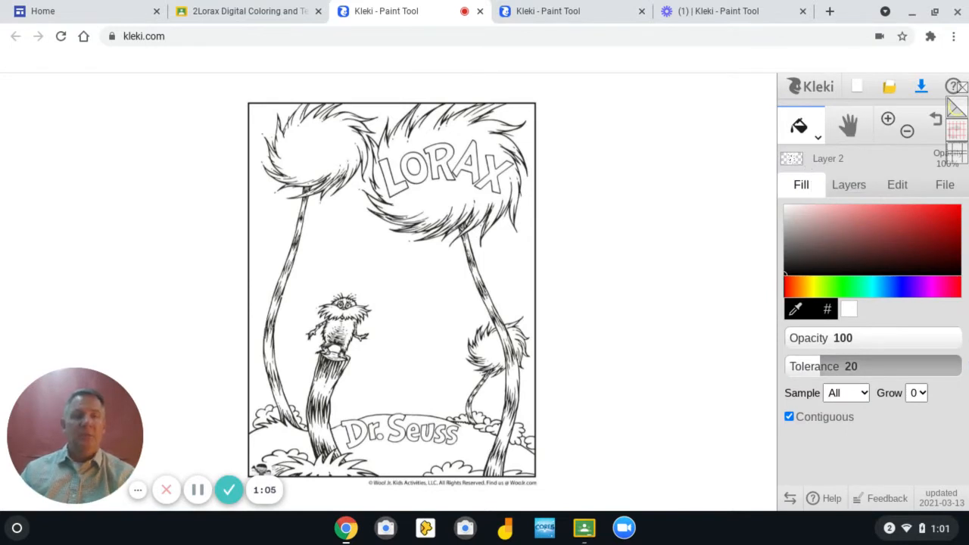
mouse_move(810, 133)
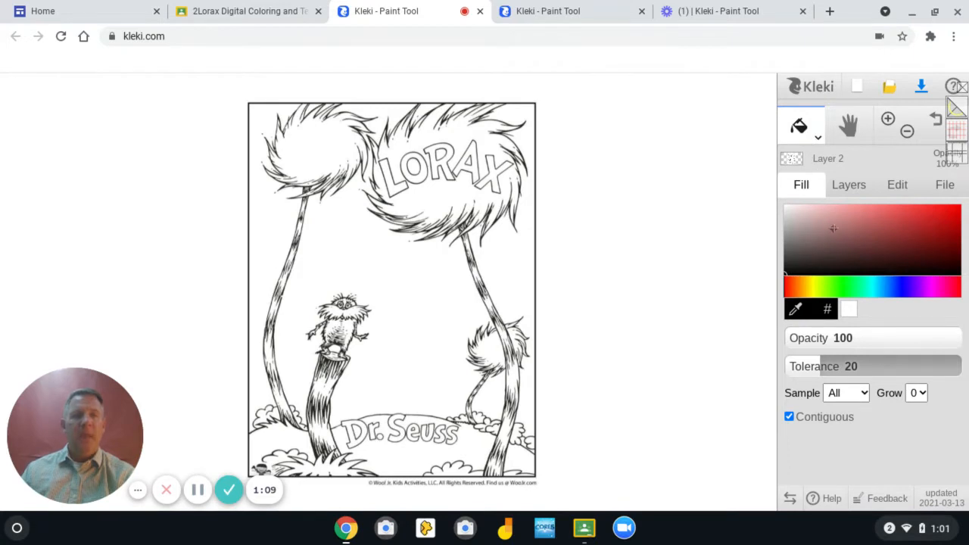
mouse_move(849, 185)
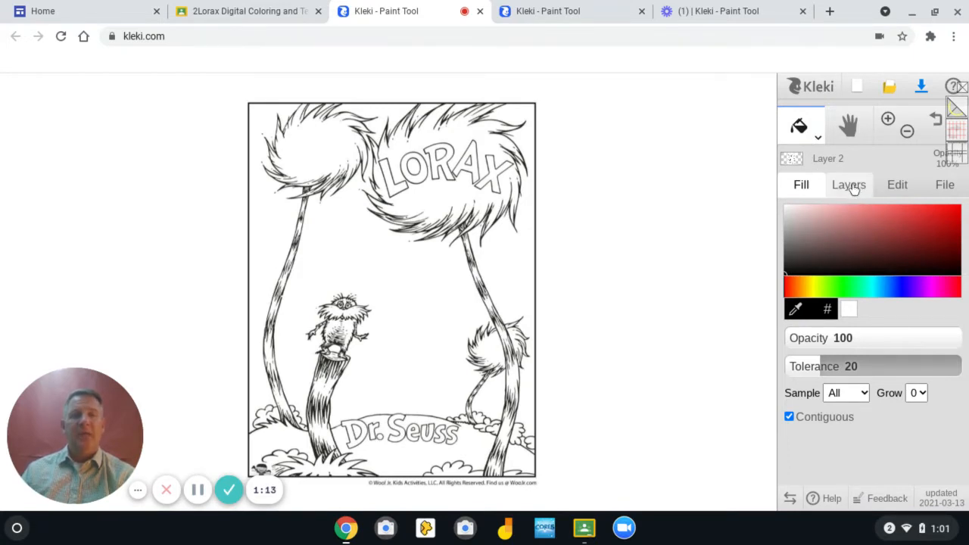
Add Layer 3 from the Layers panel.
click(848, 184)
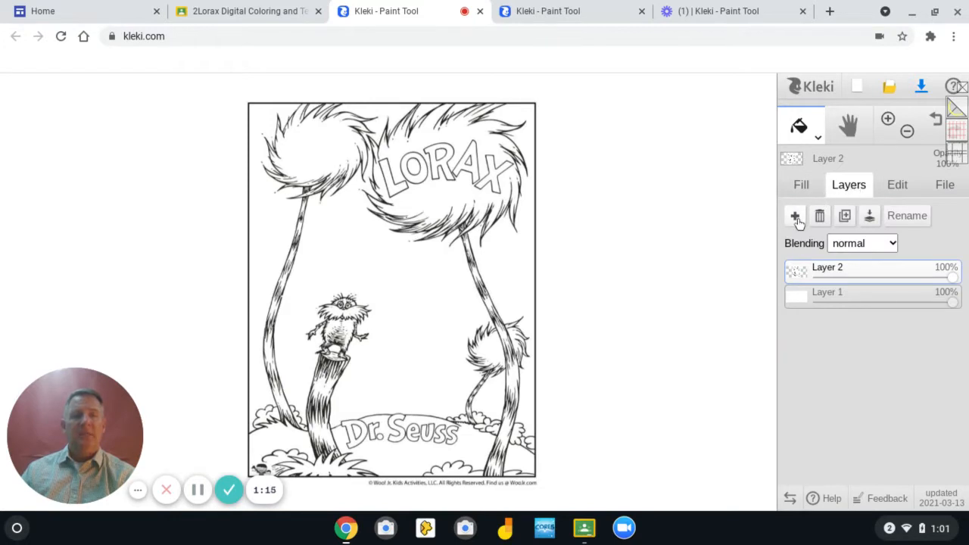
click(794, 216)
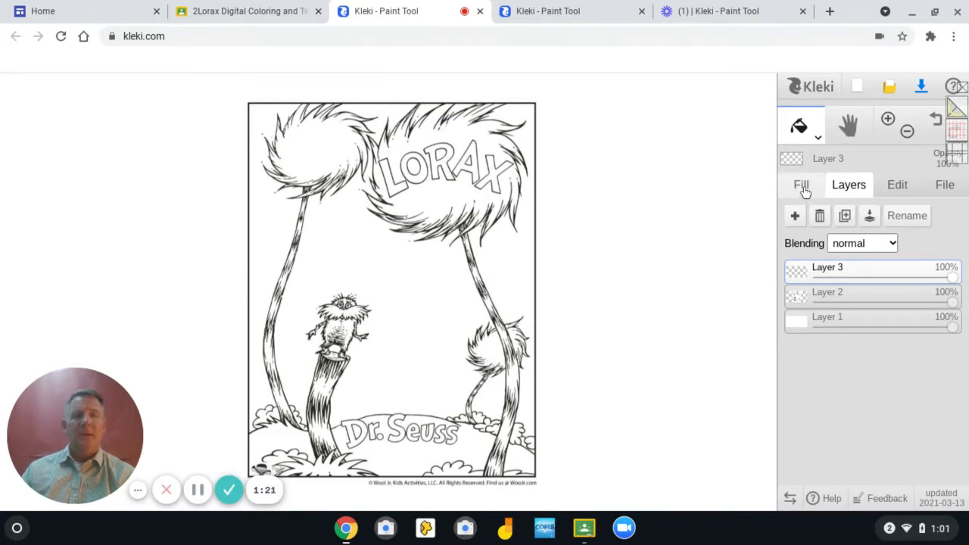
Return to the fill settings and choose bright green.
click(800, 184)
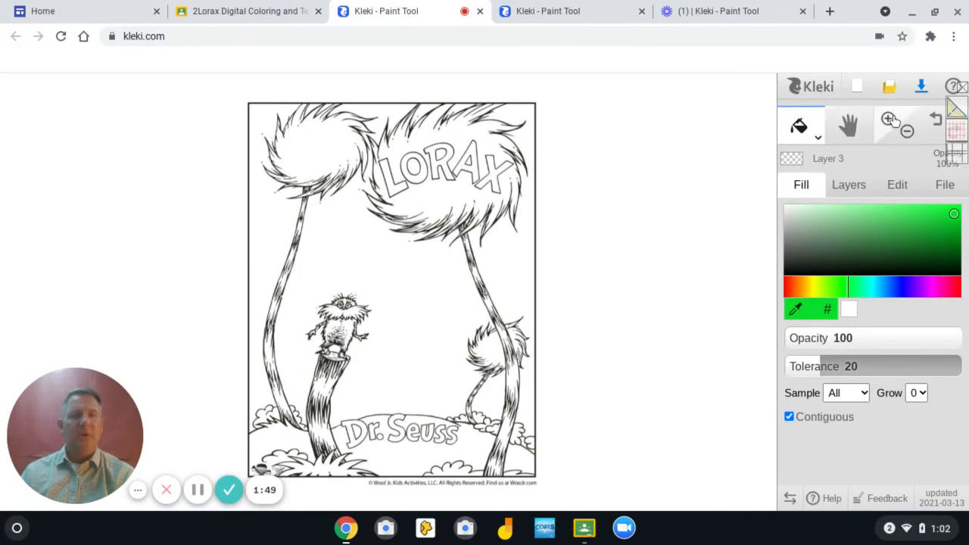
Zoom in on the LORAX title and its tuft.
click(890, 119)
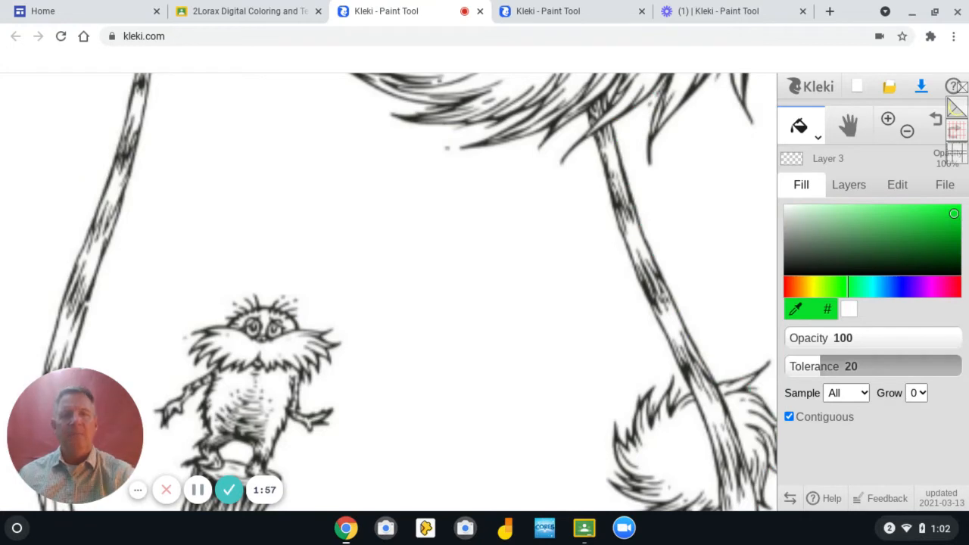
mouse_move(635, 100)
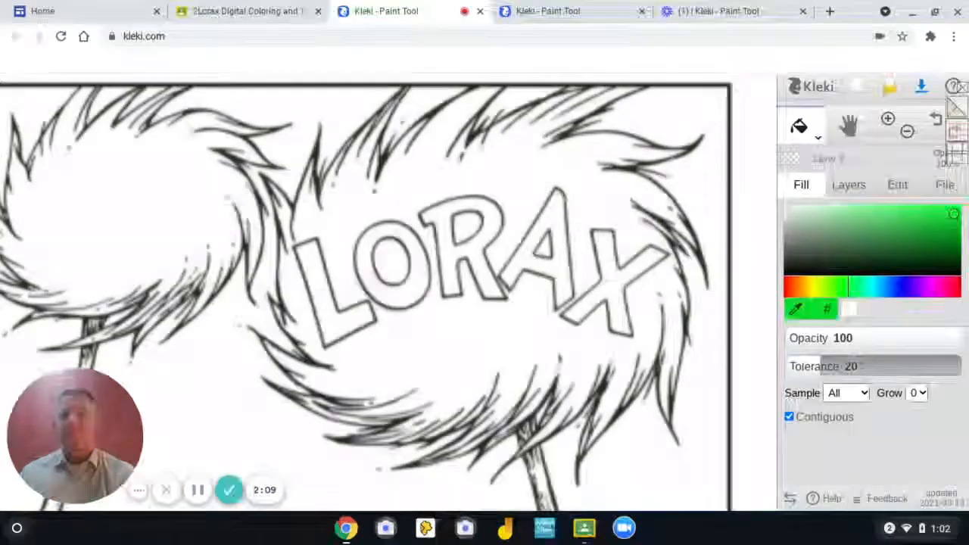
Bucket-fill the letters L, O, R, A and X with green.
click(337, 291)
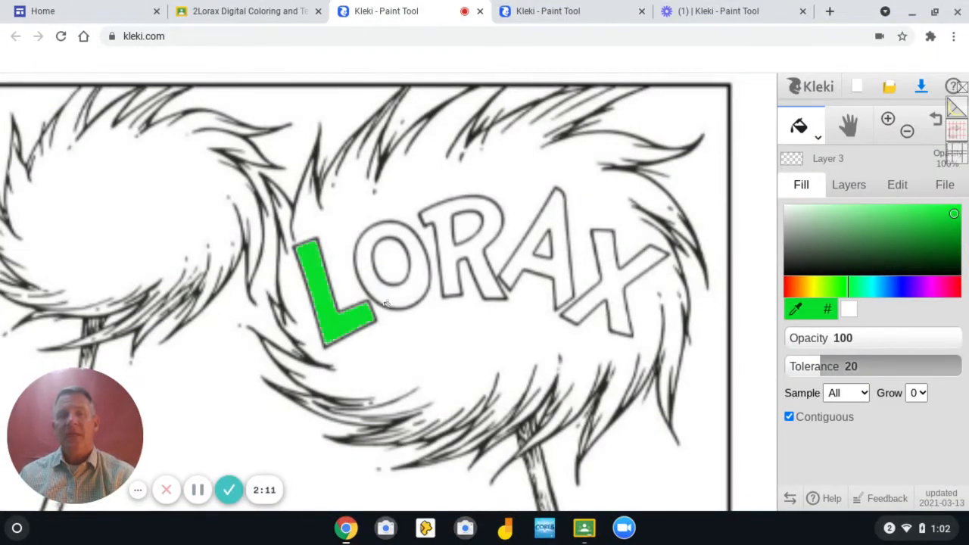
click(394, 265)
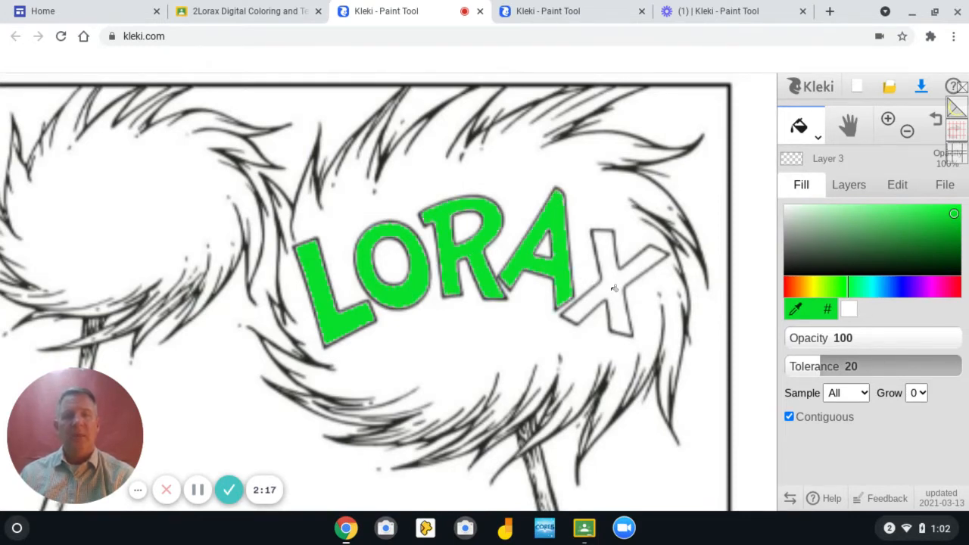
click(613, 280)
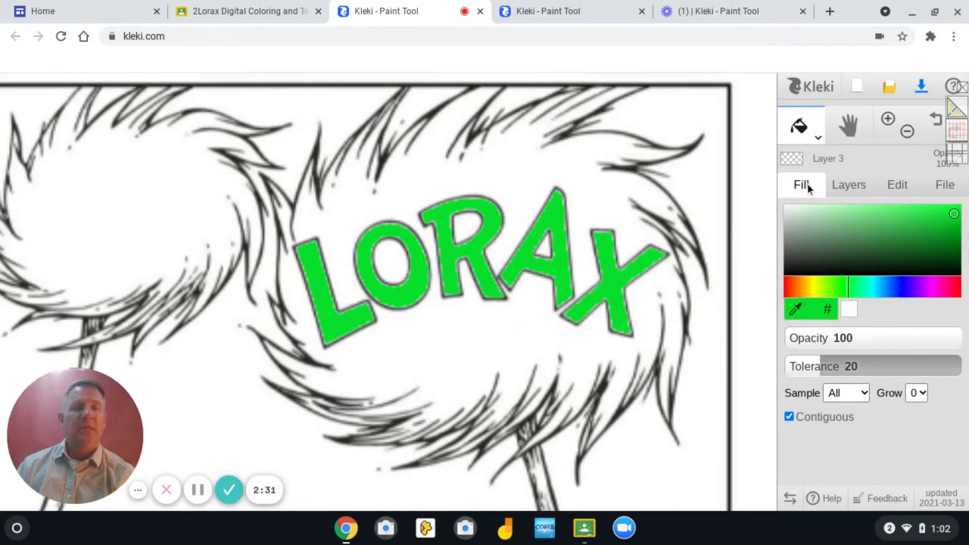
mouse_move(849, 185)
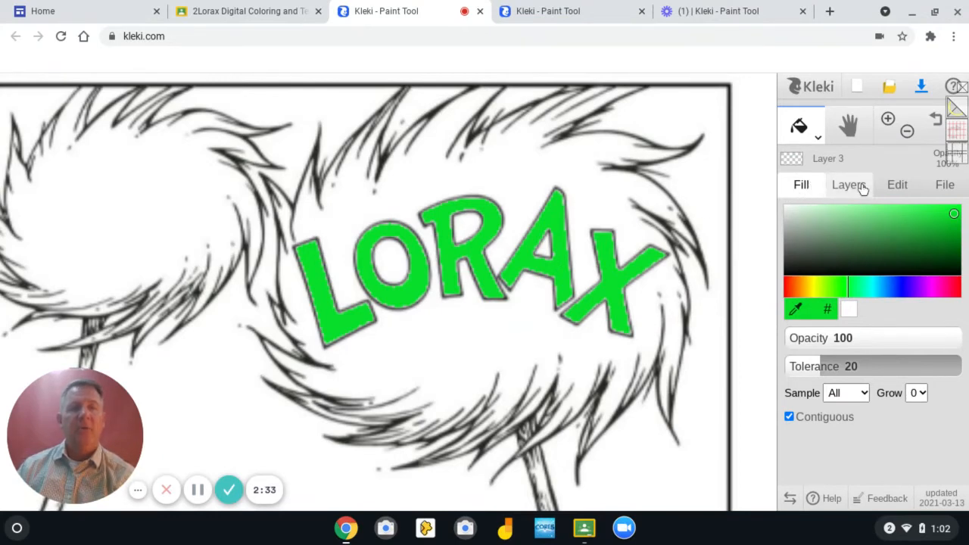
Add Layer 4 above the lettering and make it the active layer.
click(849, 185)
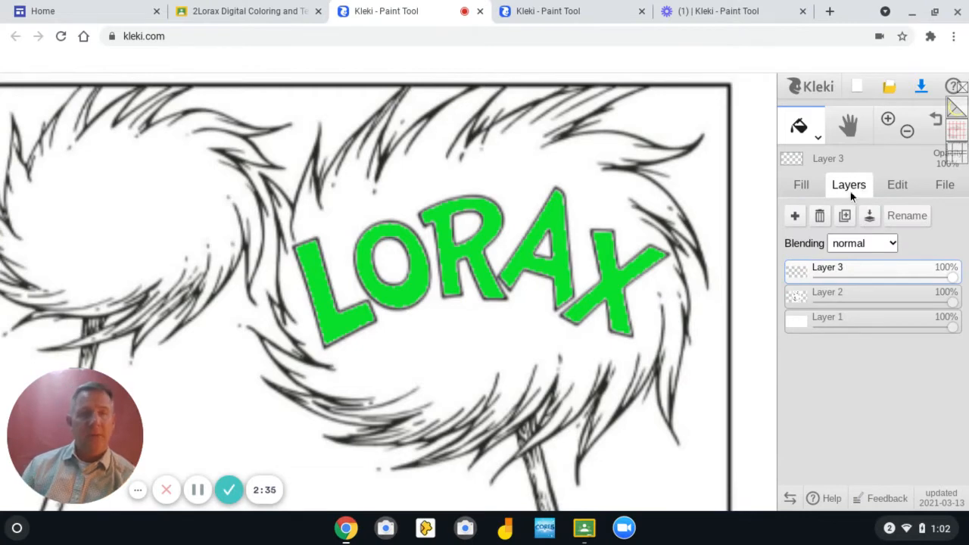
click(795, 216)
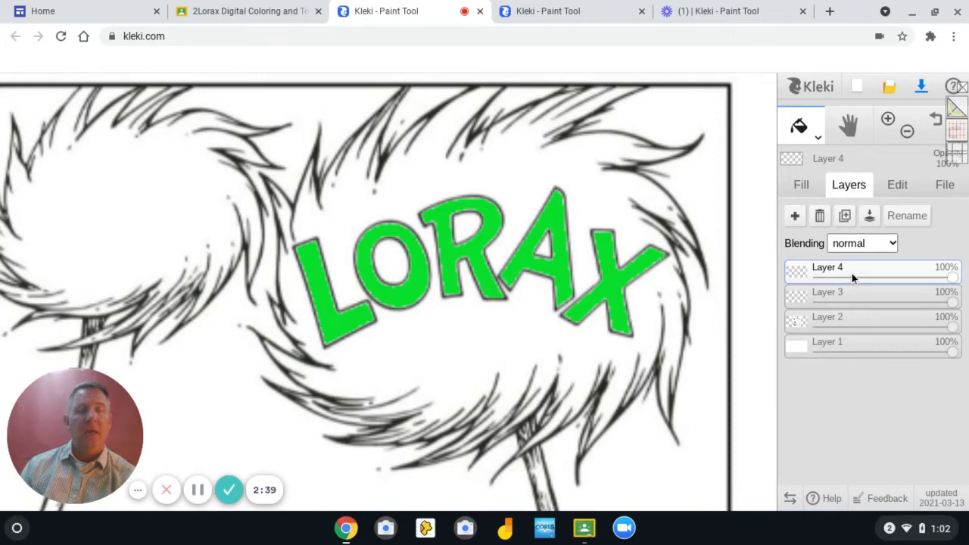
click(801, 185)
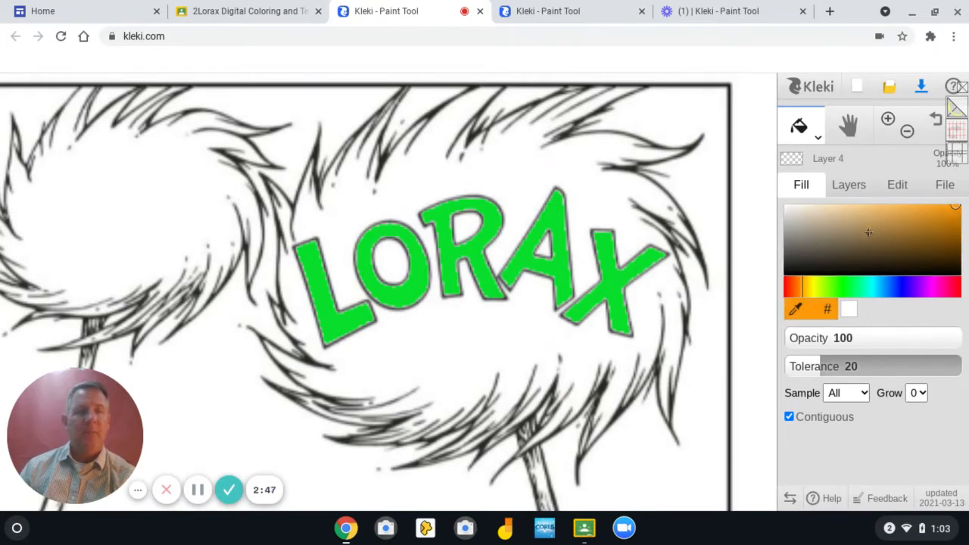
mouse_move(452, 336)
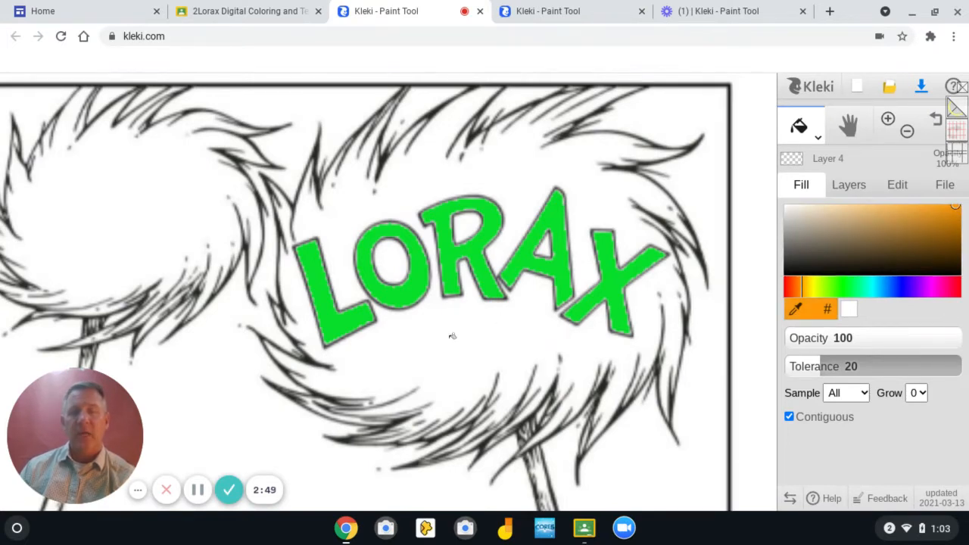
Bucket-fill the Truffula tuft around the letters with orange.
click(452, 335)
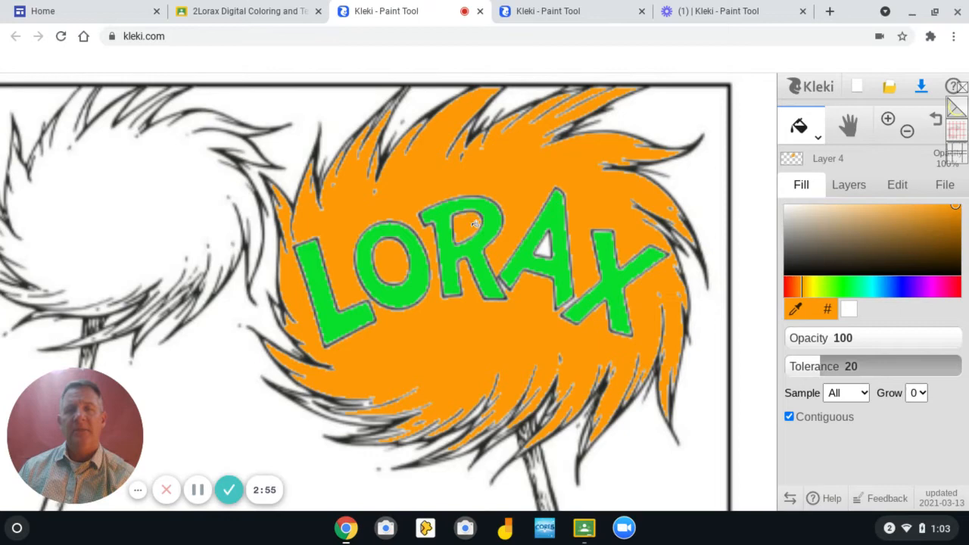
mouse_move(550, 247)
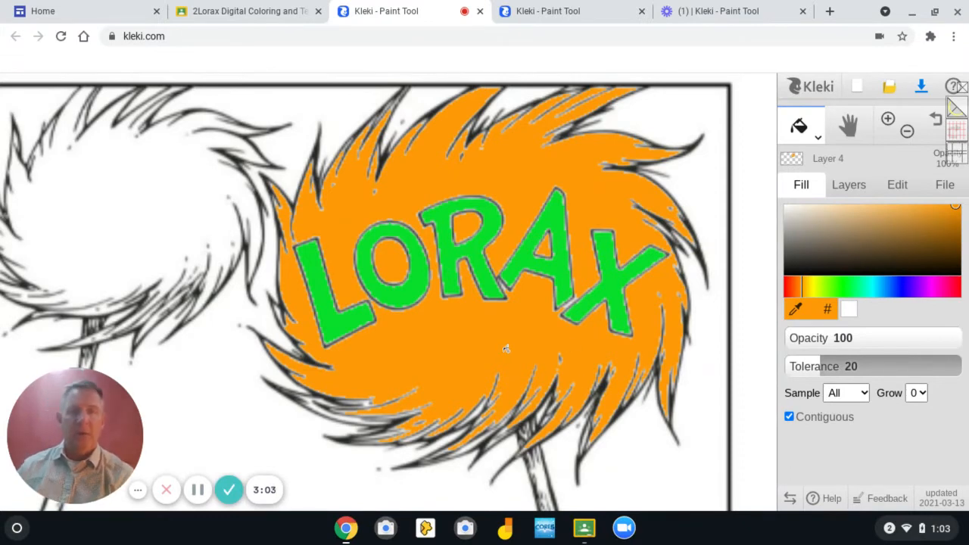
mouse_move(706, 251)
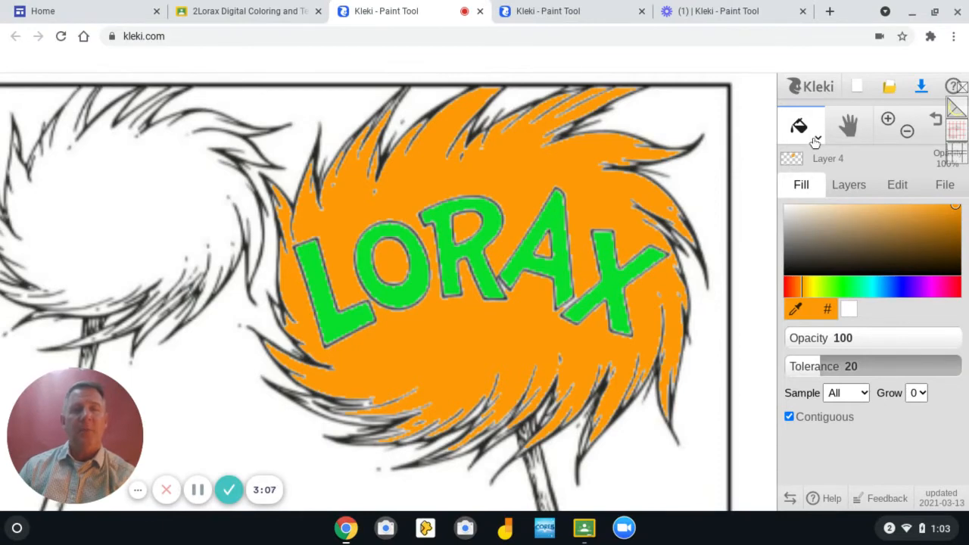
Switch from the Paint Bucket back to the Brush tool.
click(799, 126)
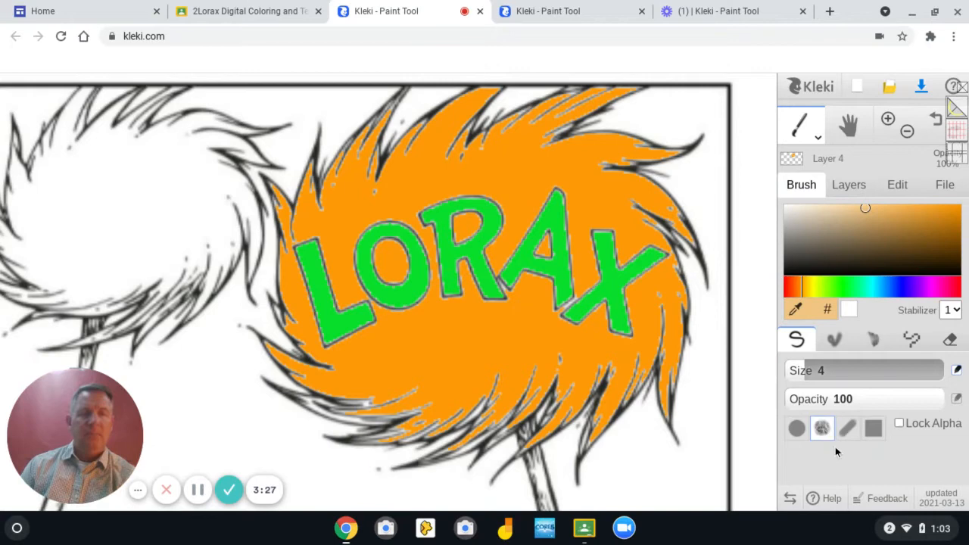
mouse_move(817, 386)
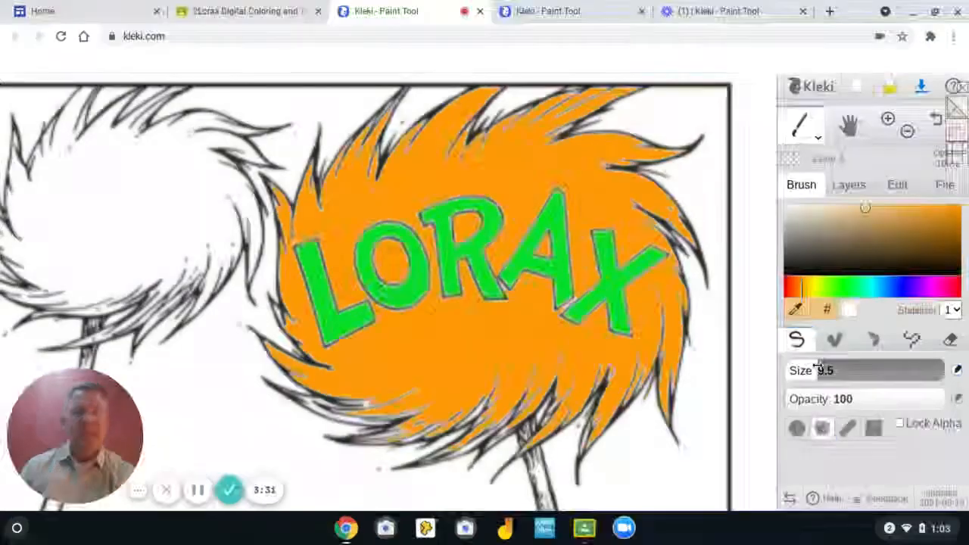
Set the brush to size 78 and opacity 50.
drag(818, 370, 871, 371)
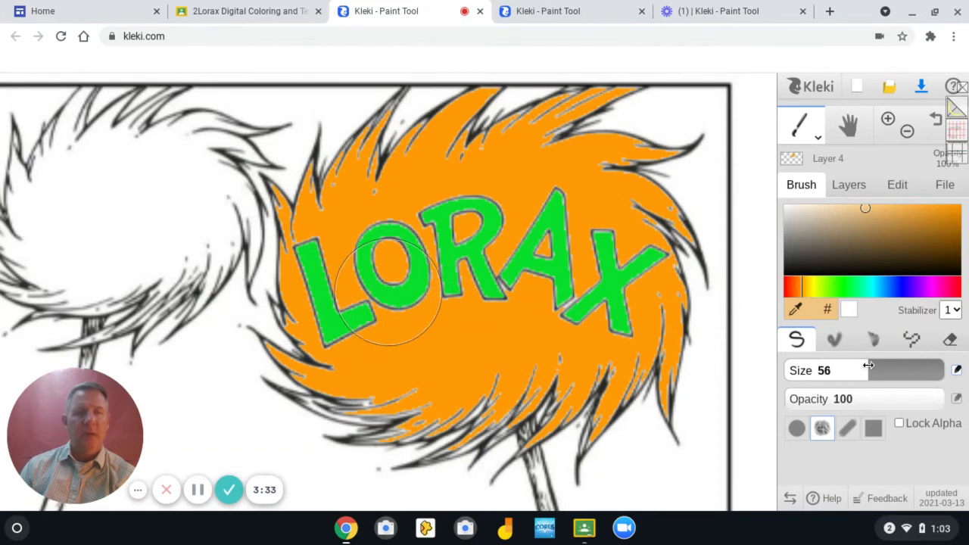
drag(866, 370, 916, 370)
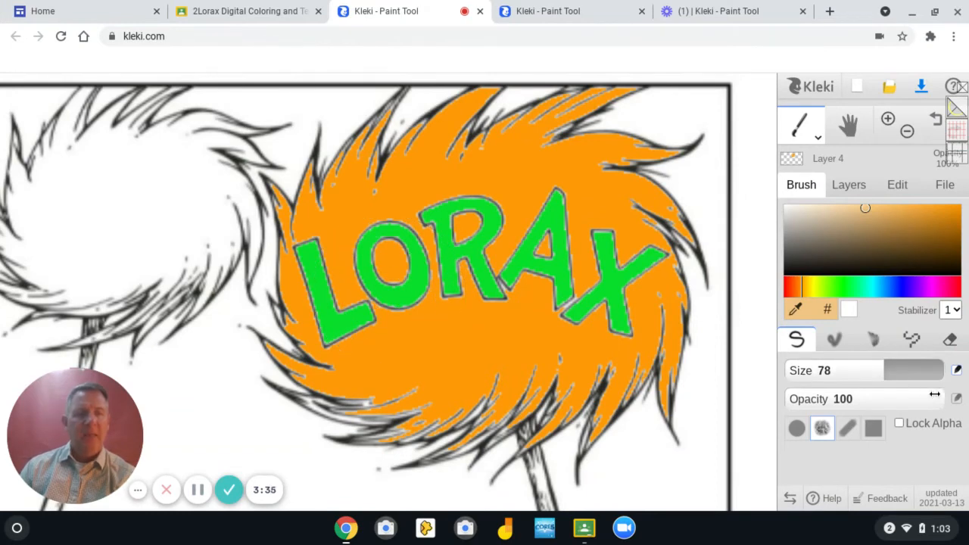
drag(916, 399, 905, 399)
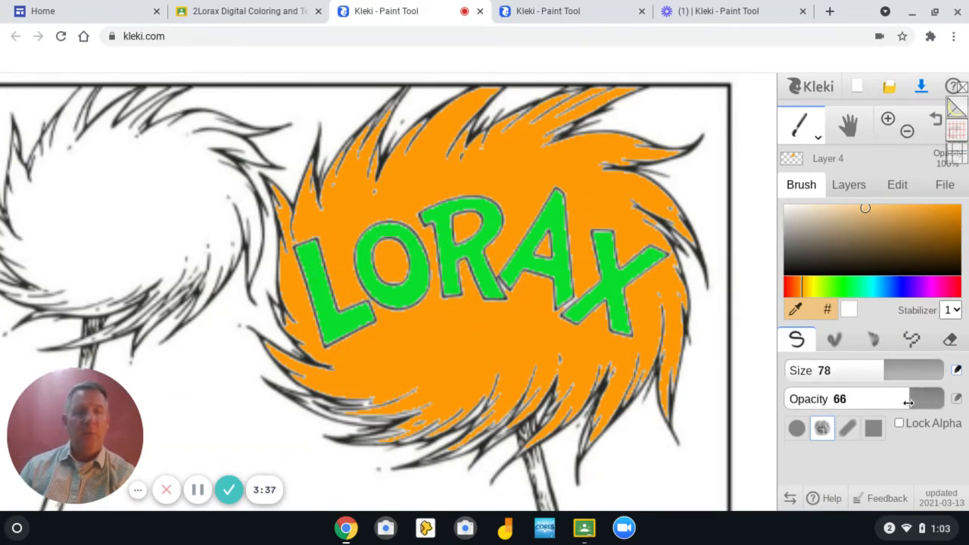
drag(916, 399, 878, 399)
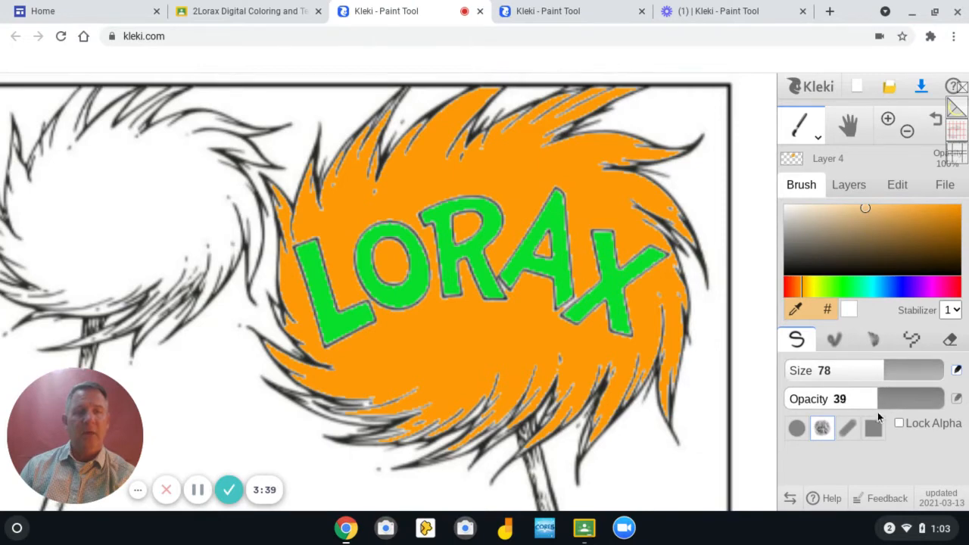
drag(879, 399, 893, 399)
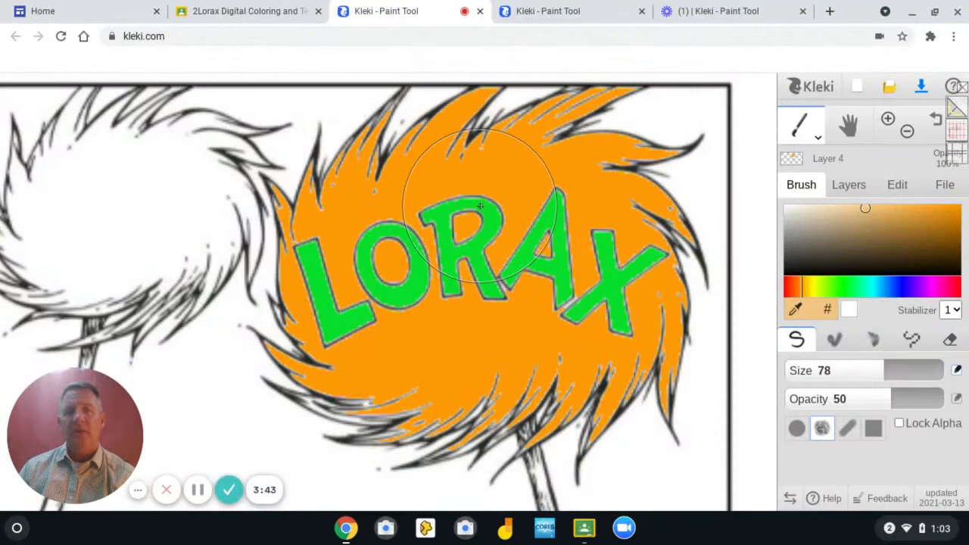
mouse_move(466, 216)
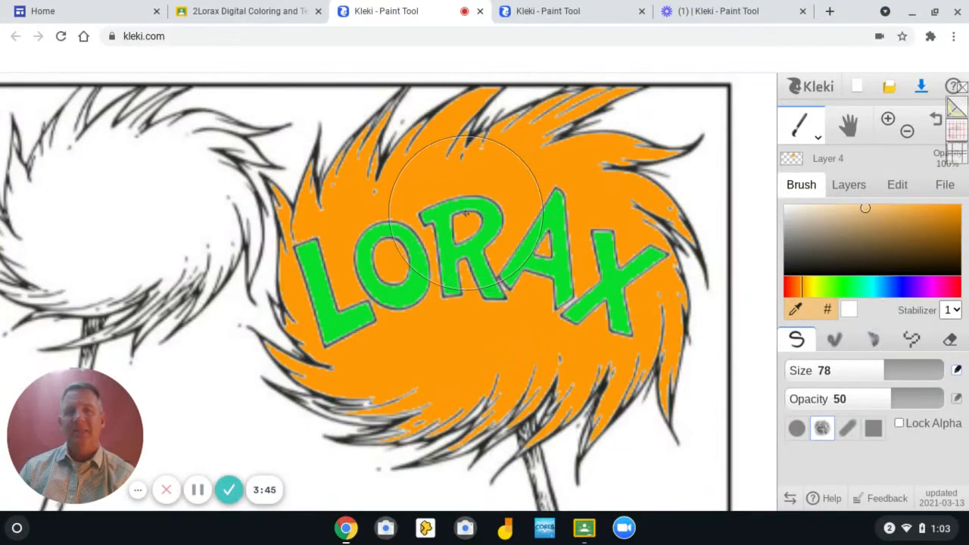
mouse_move(446, 216)
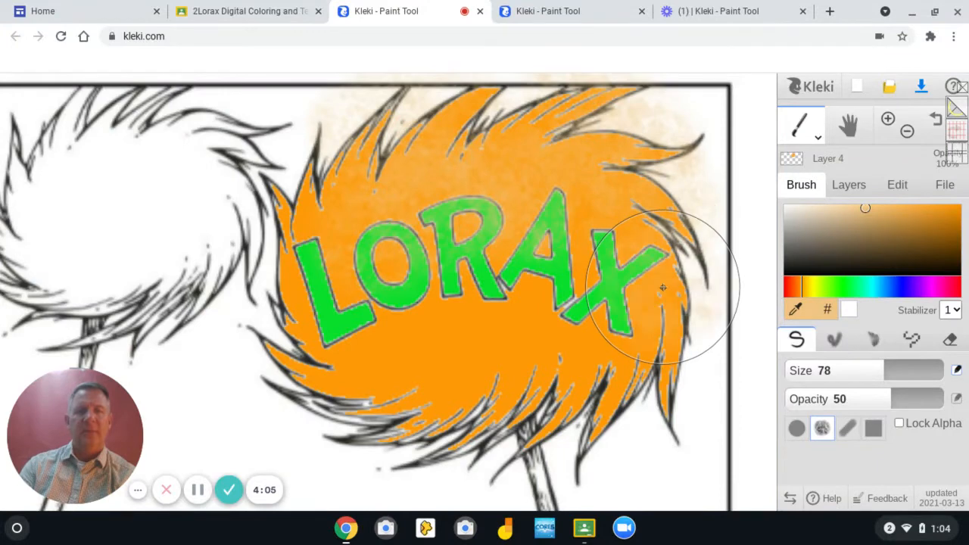
mouse_move(610, 269)
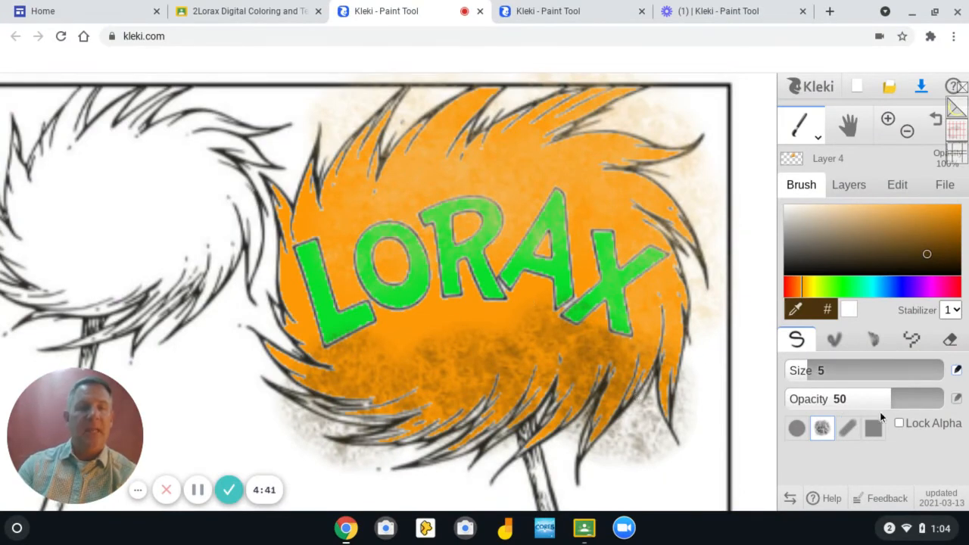
Raise the brush opacity to 78 for the dark brown tuft shading.
drag(871, 398, 916, 398)
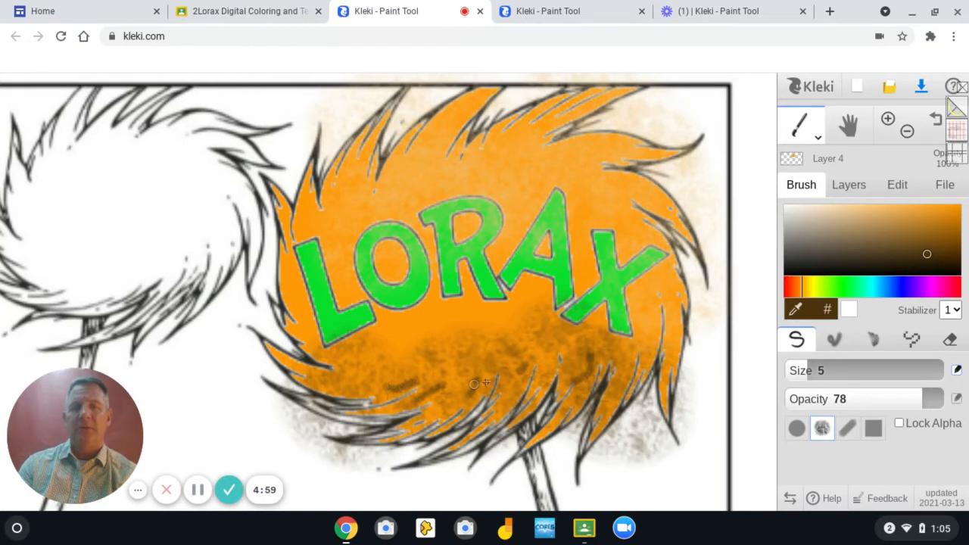
mouse_move(628, 358)
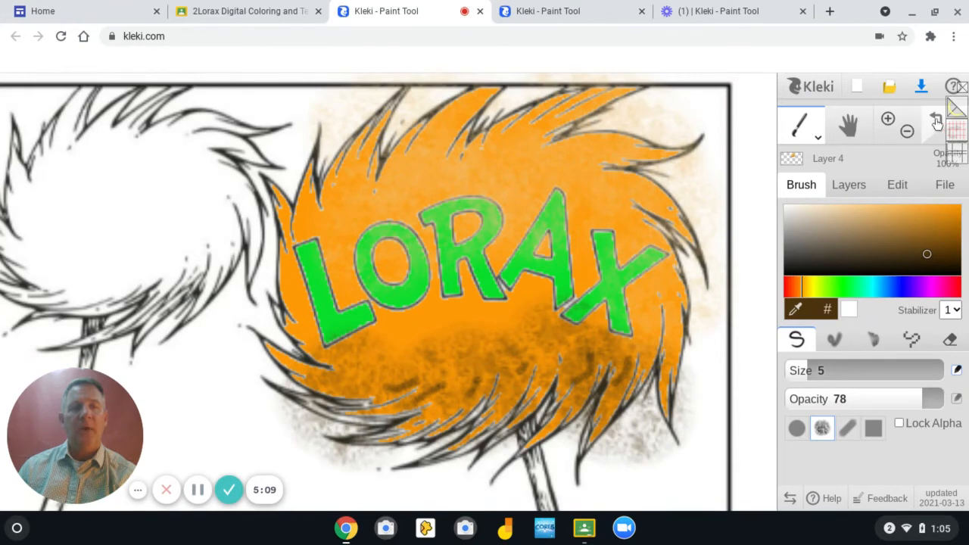
mouse_move(936, 120)
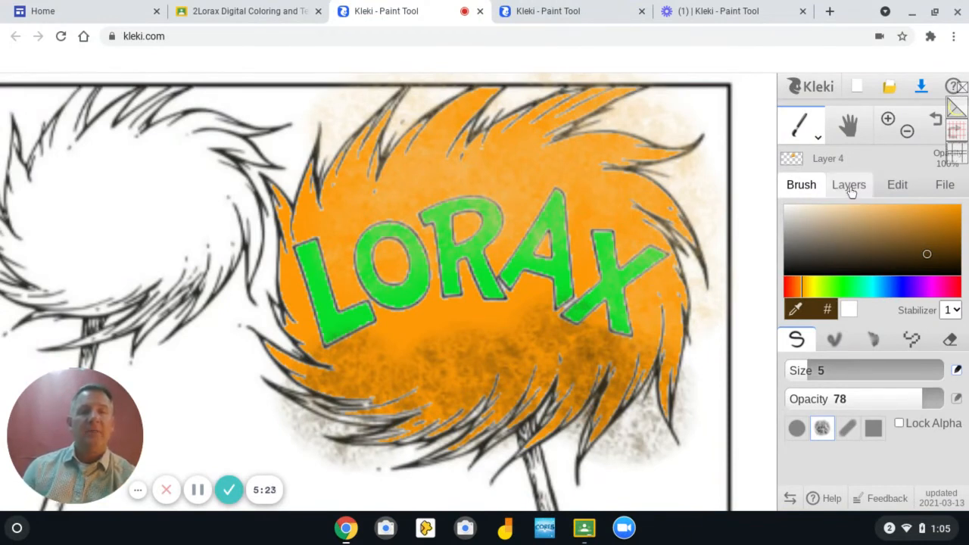
Show the layer list to reach the green-lettering Layer 3.
click(848, 185)
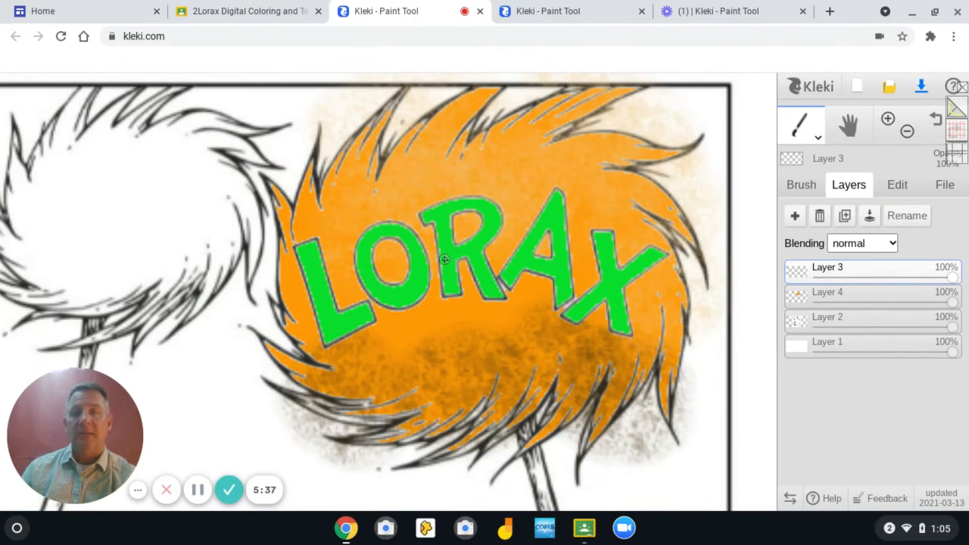
mouse_move(505, 232)
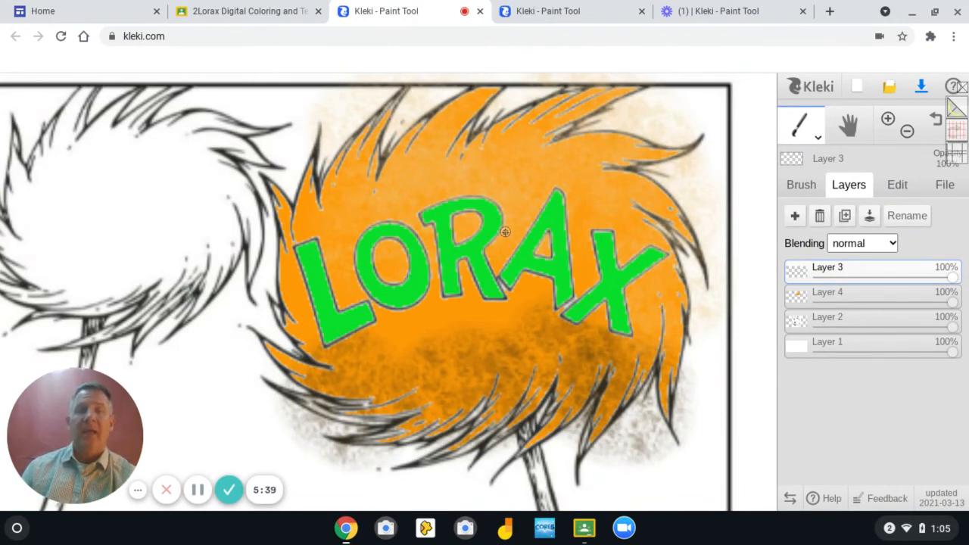
mouse_move(589, 307)
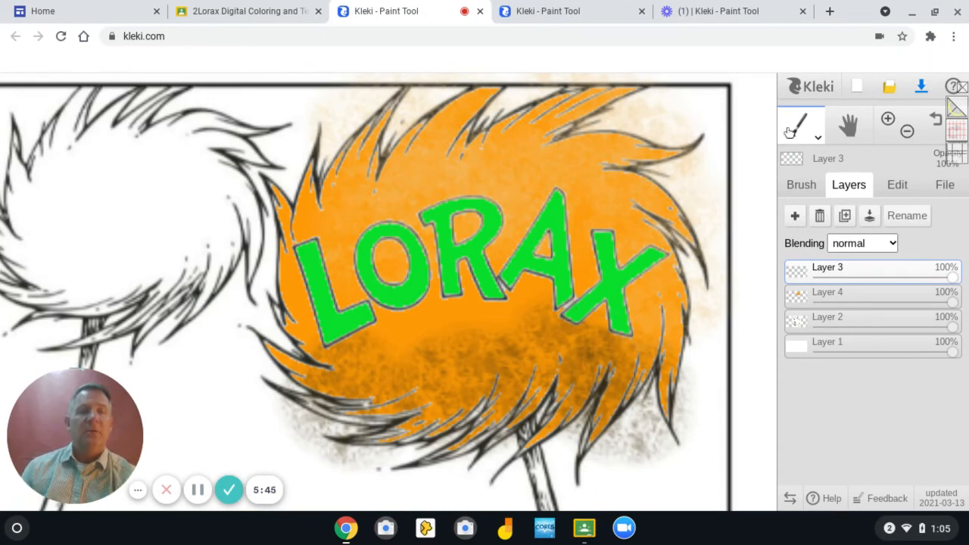
Select the Paint Bucket with a teal hue and reopen the layer list.
click(818, 136)
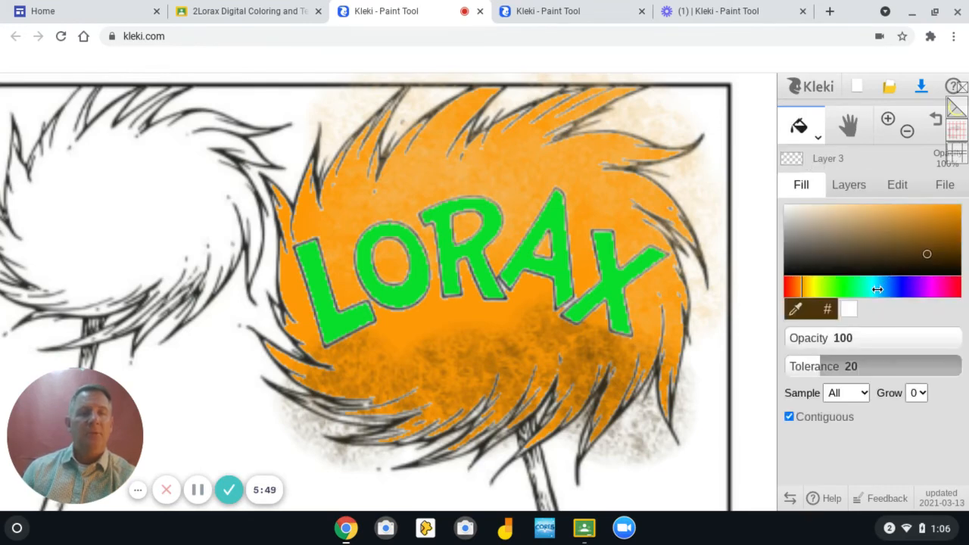
click(878, 286)
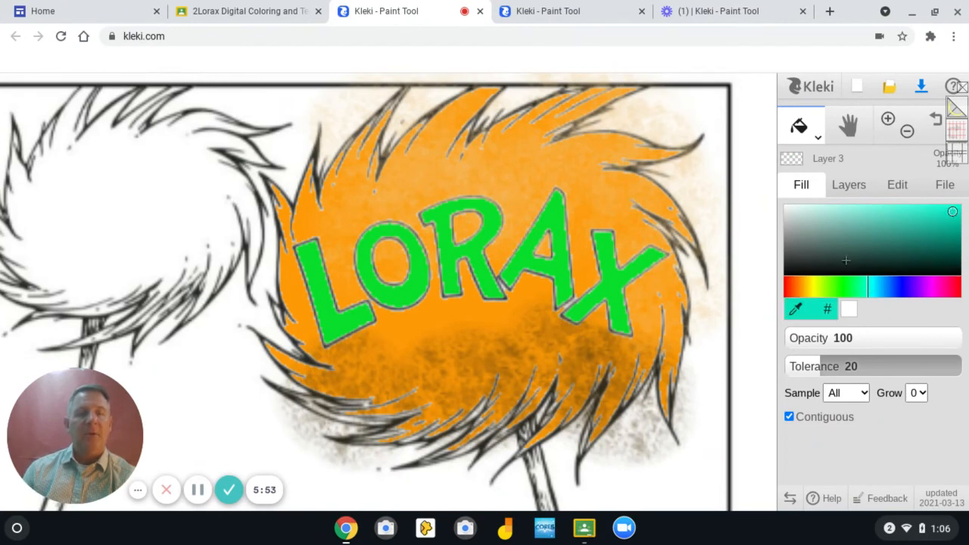
click(848, 185)
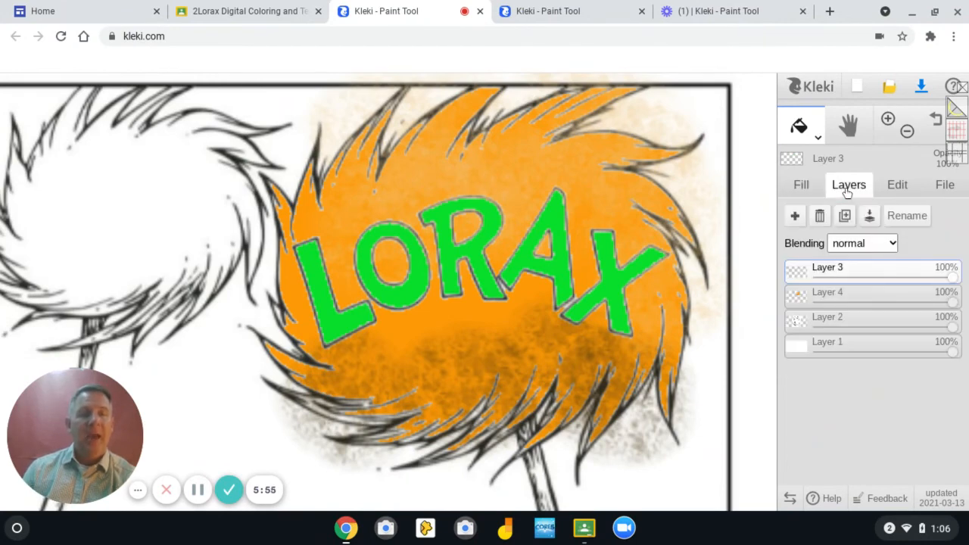
Make Layer 4, the orange tuft layer, the active layer for filling.
click(827, 292)
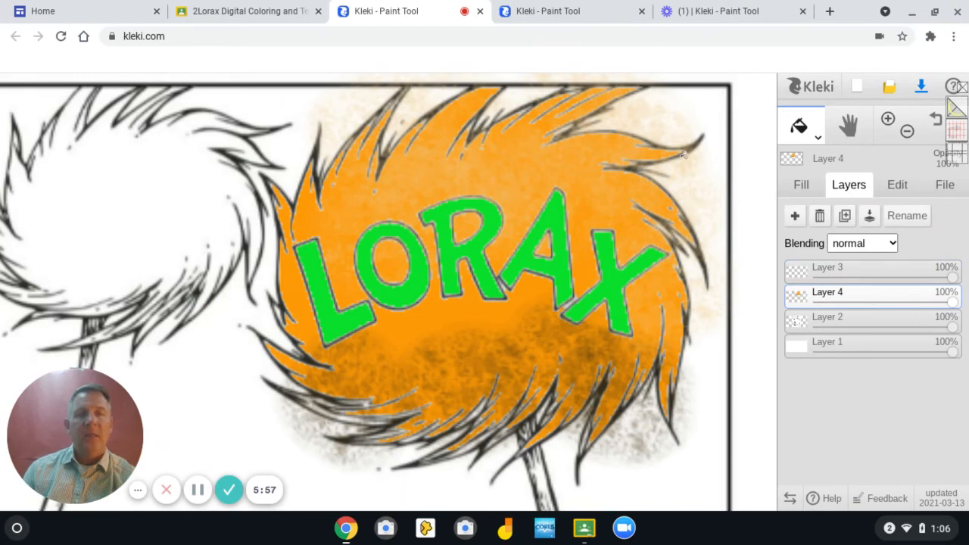
mouse_move(701, 181)
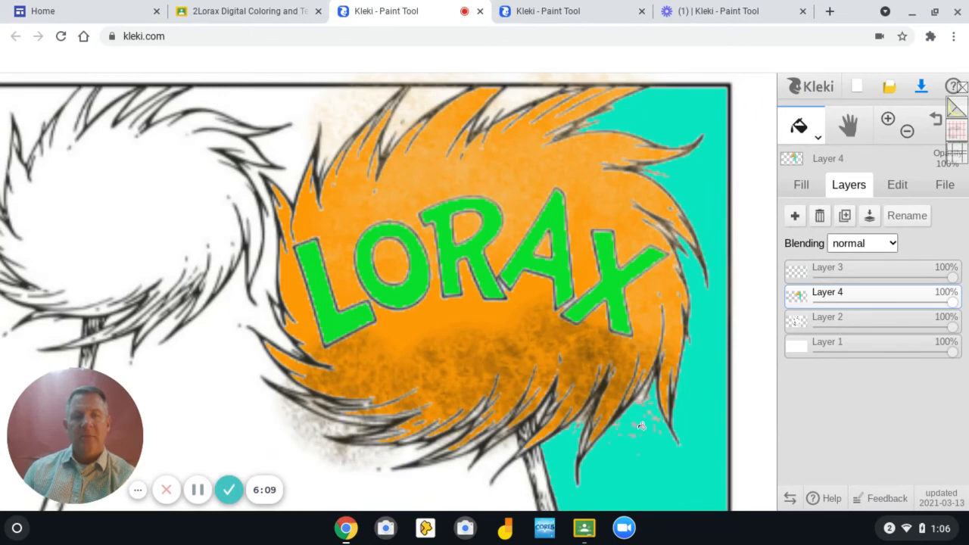
mouse_move(638, 437)
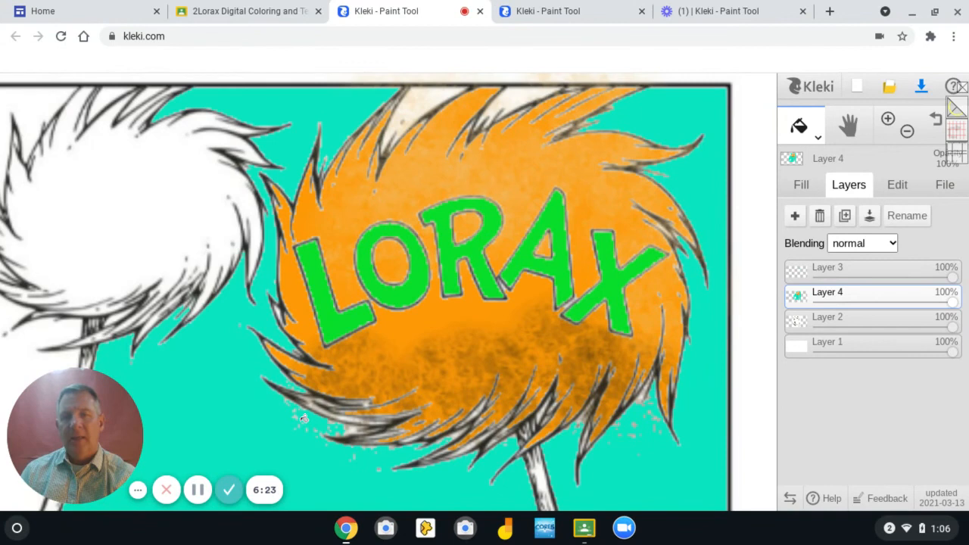
mouse_move(416, 106)
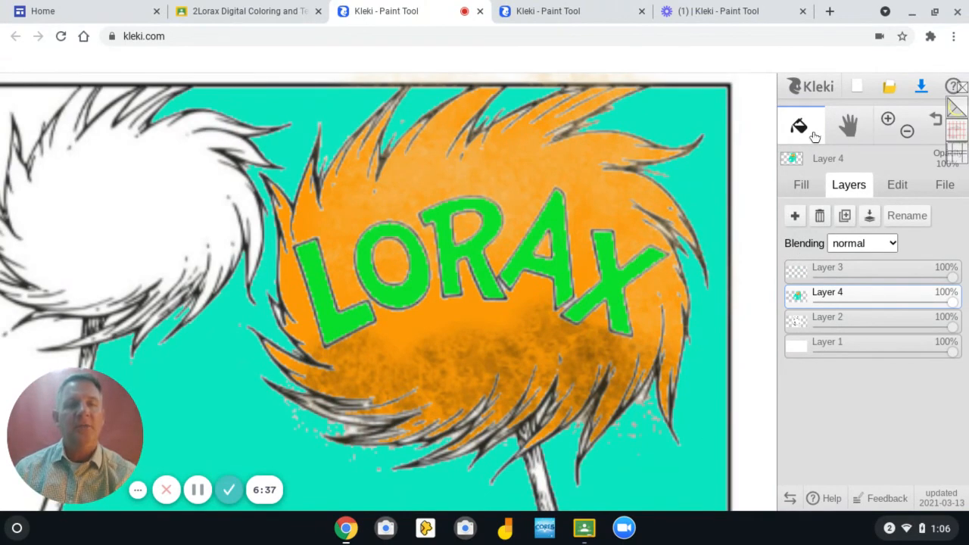
Expand the tool dropdown beside the Paint Bucket to show text and shape tools.
click(799, 125)
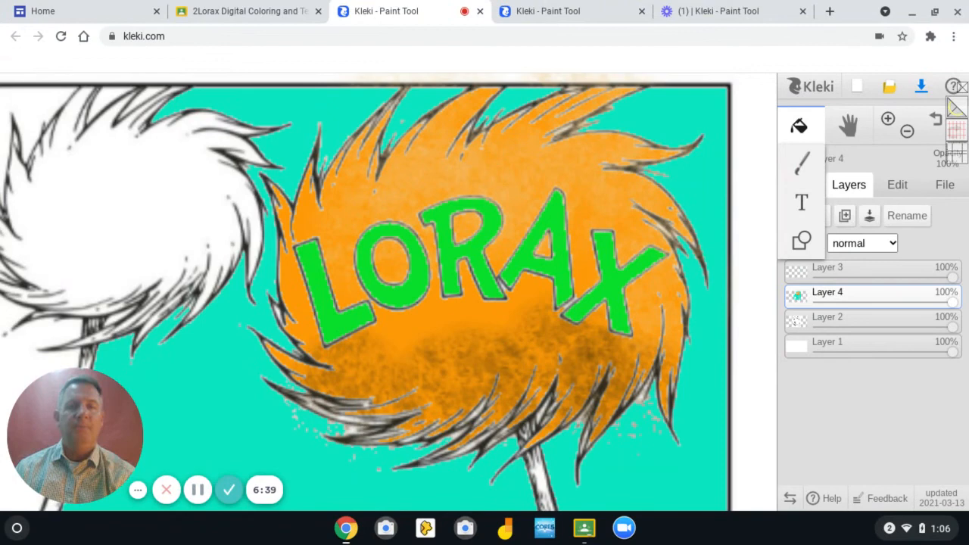